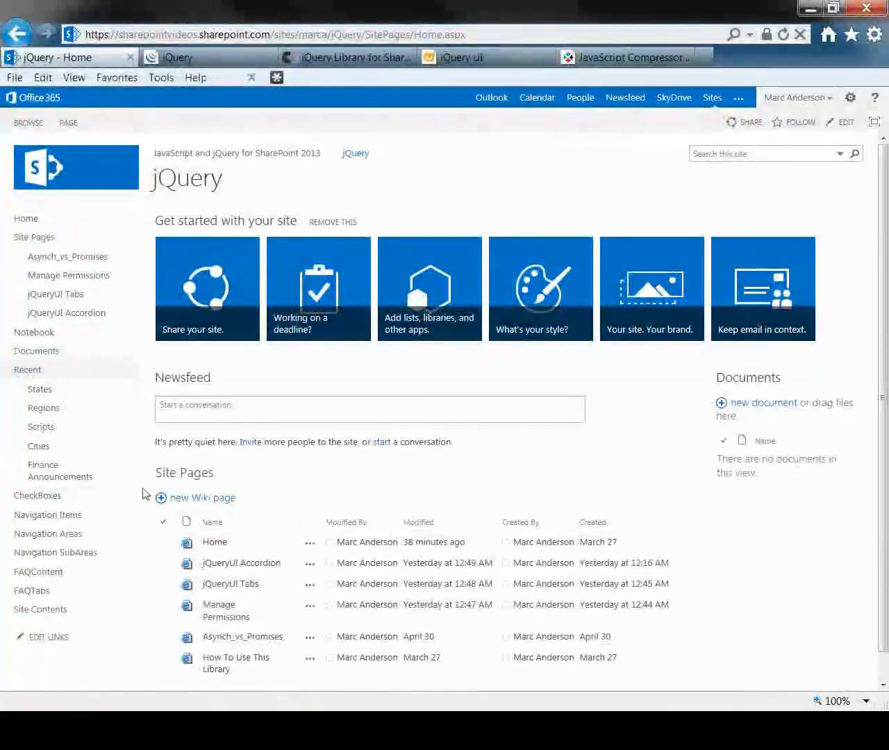
# - Bring up the developer tools (F12) on the home page and clear the console's script errors
pyautogui.press('F12')
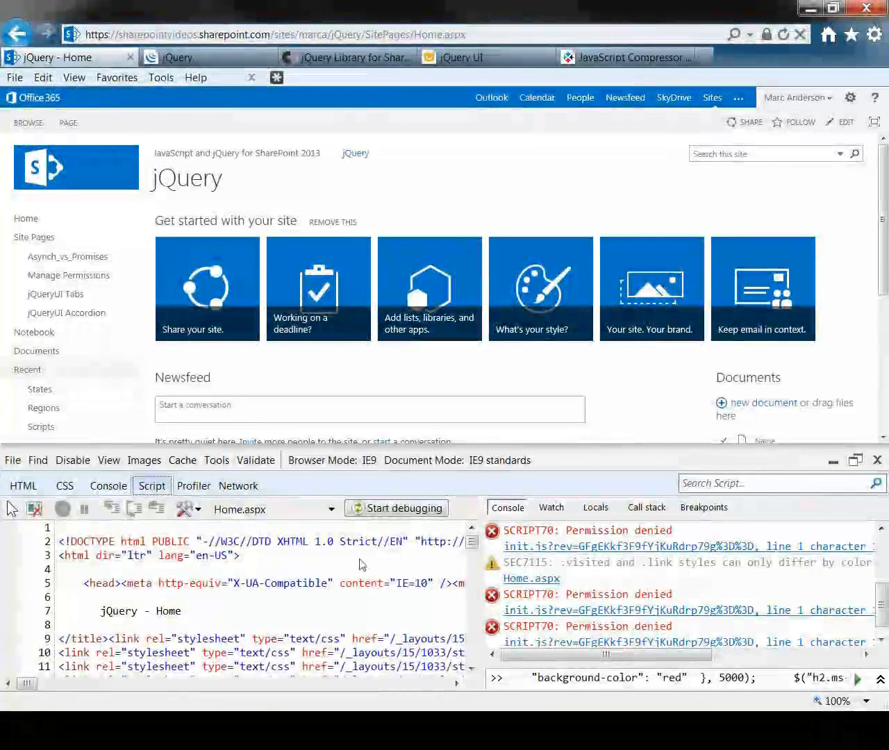
pyautogui.click(784, 34)
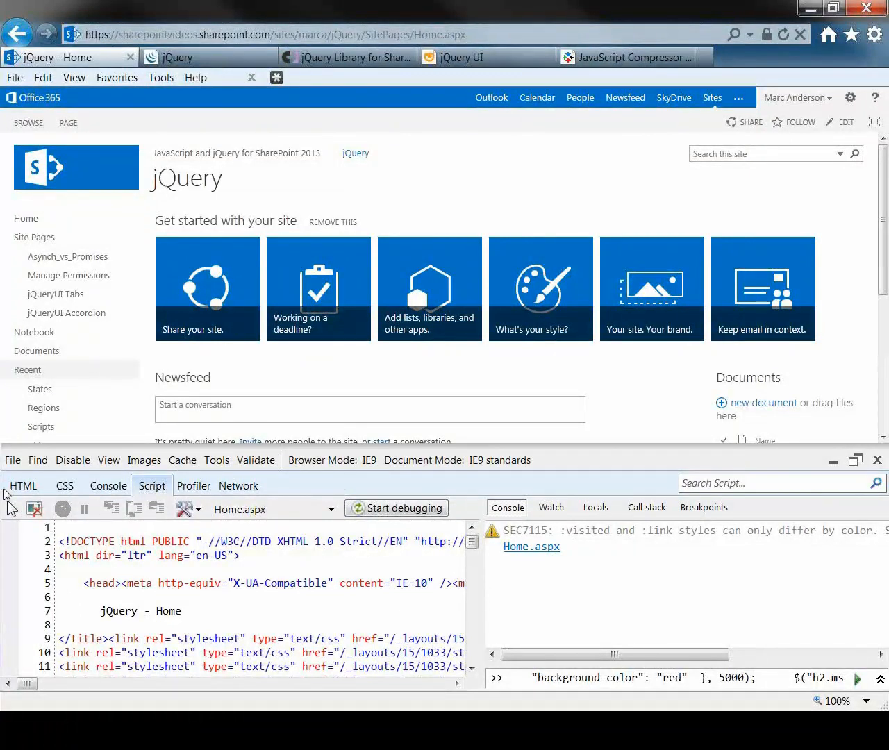
# - Select the Share your site tile image in the HTML view and refresh the markup tree
pyautogui.click(24, 486)
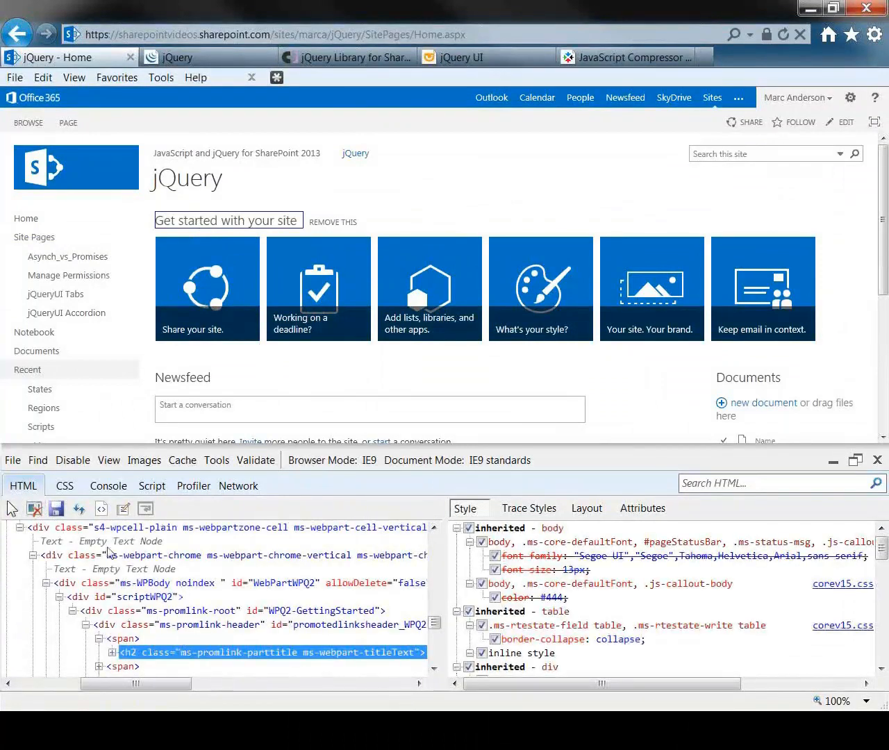
pyautogui.moveTo(79, 508)
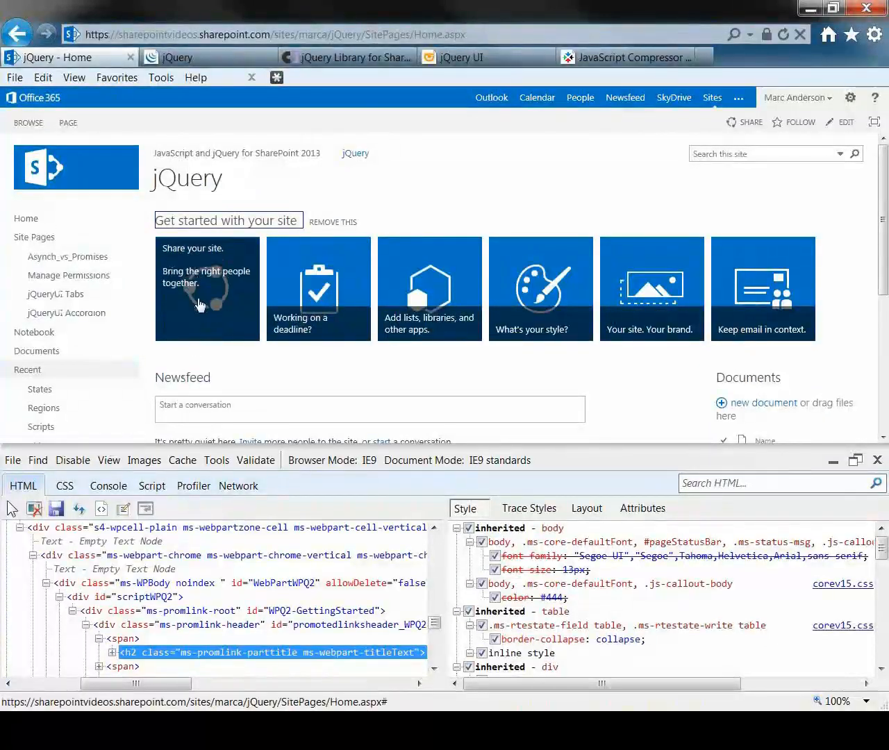
pyautogui.moveTo(202, 281)
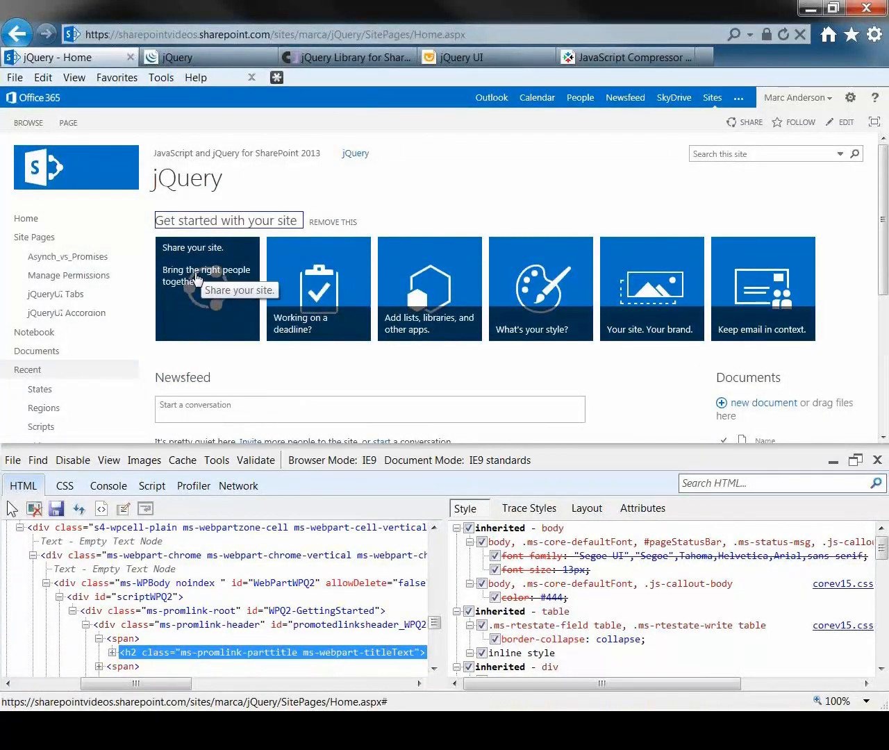
pyautogui.moveTo(137, 436)
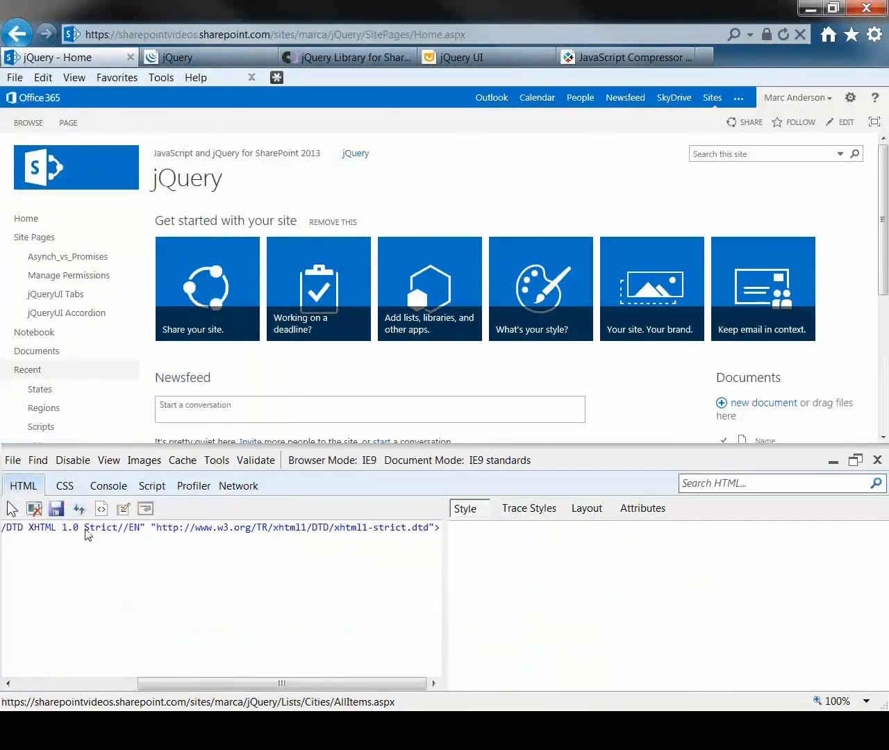
pyautogui.moveTo(79, 509)
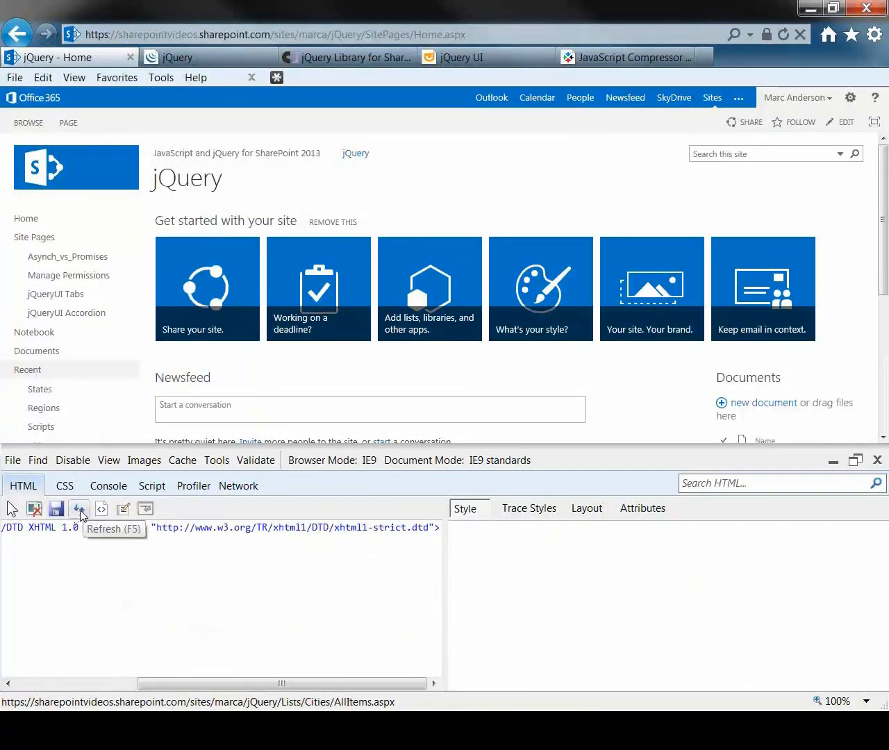
pyautogui.click(80, 509)
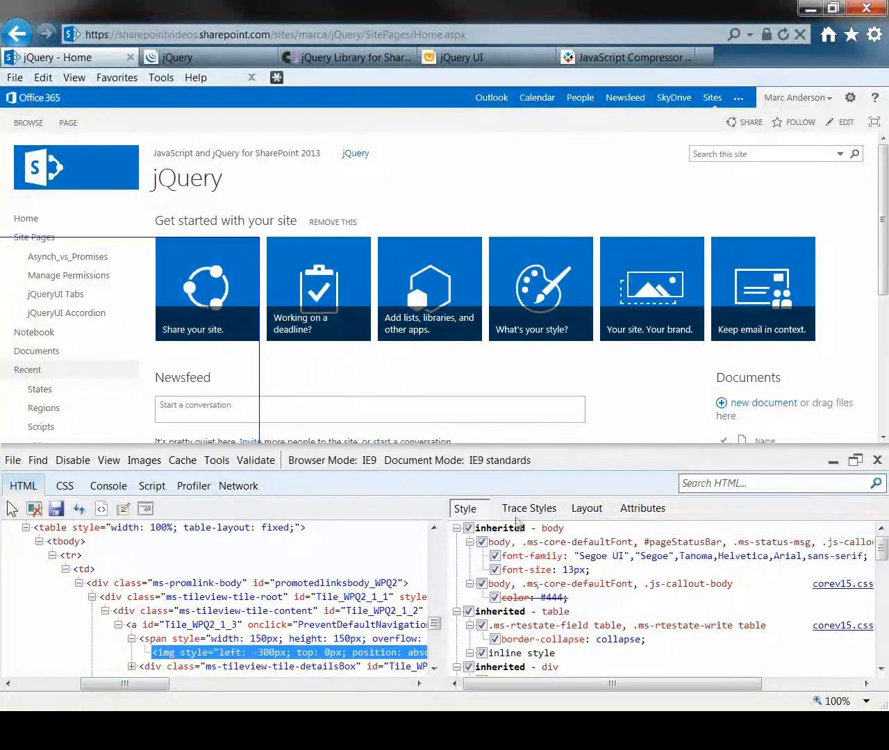
# - Show Trace Styles for the tile image, revealing border rules from corev15.css
pyautogui.click(528, 509)
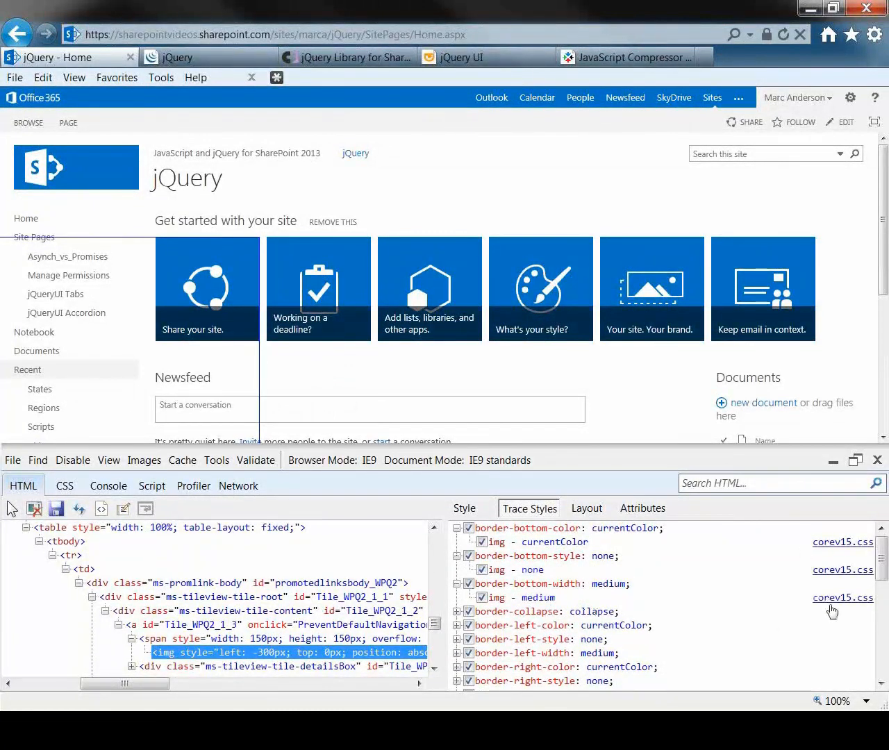
pyautogui.moveTo(800, 629)
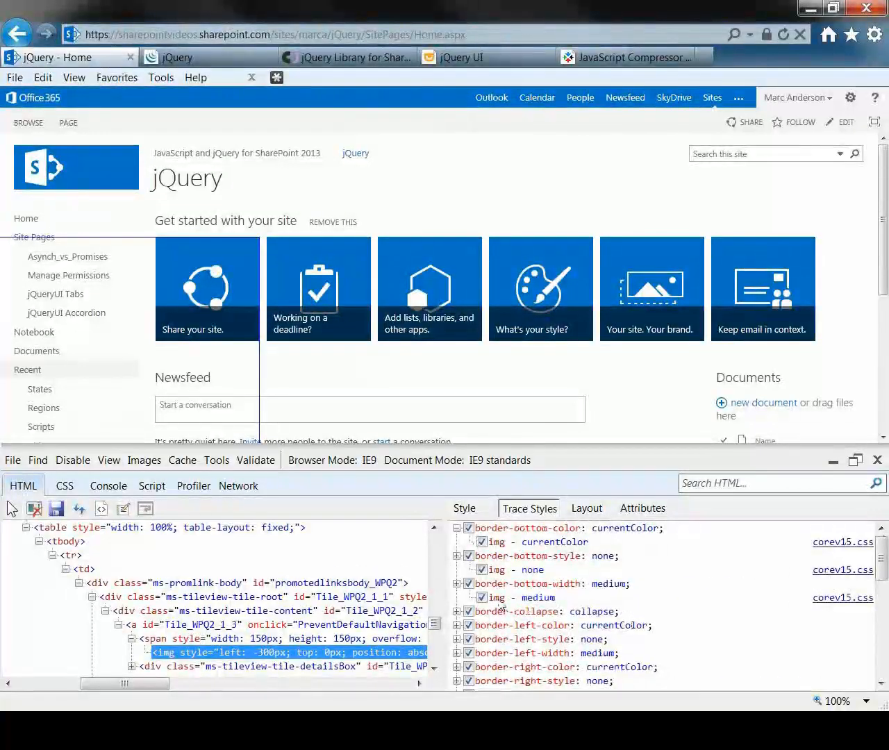
pyautogui.moveTo(517, 603)
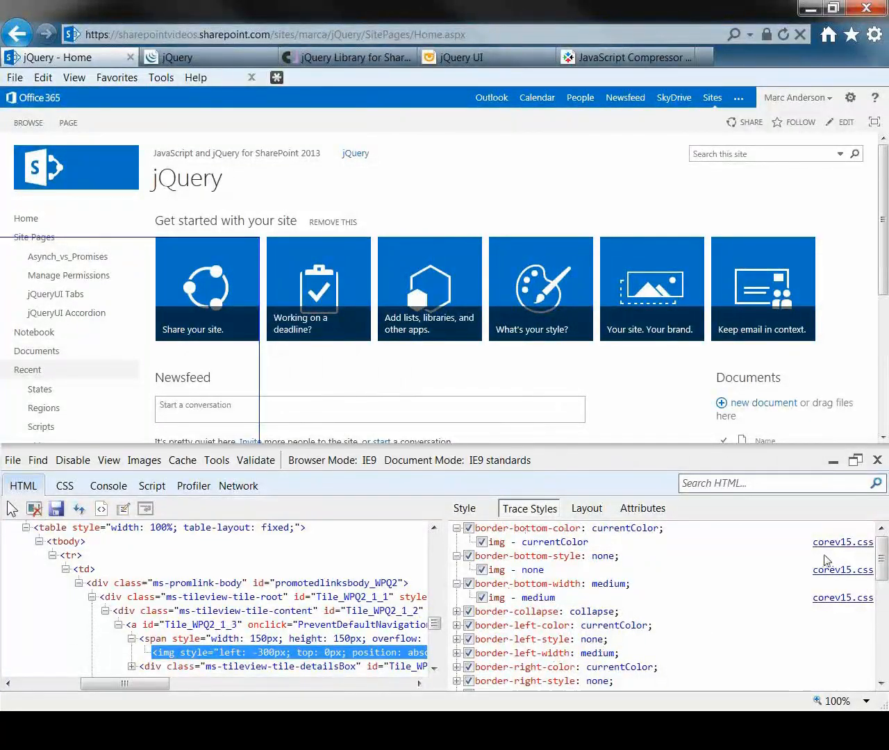
pyautogui.moveTo(832, 550)
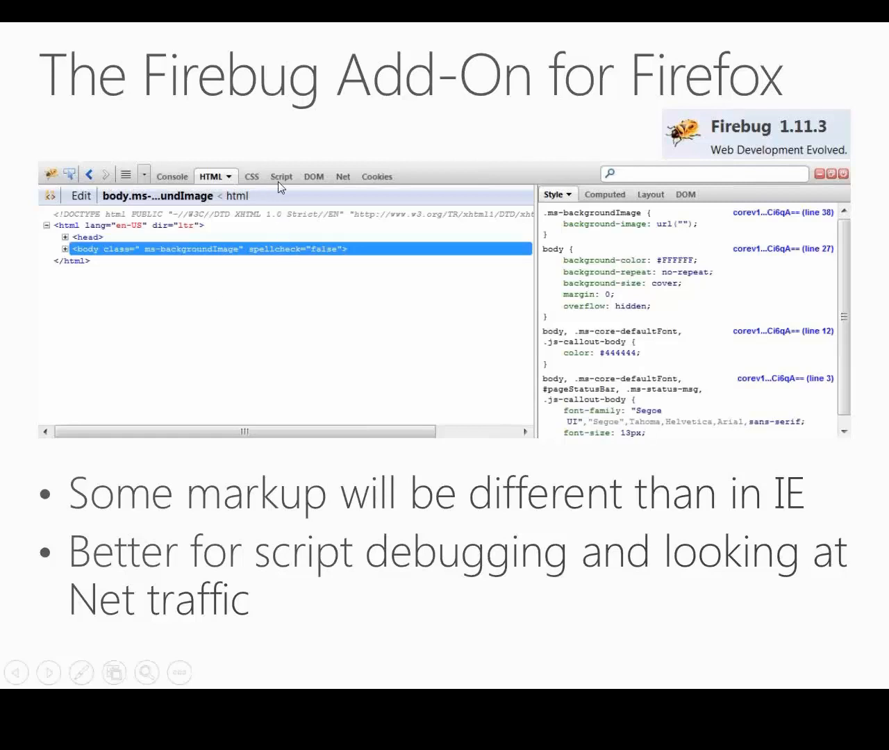
pyautogui.moveTo(347, 182)
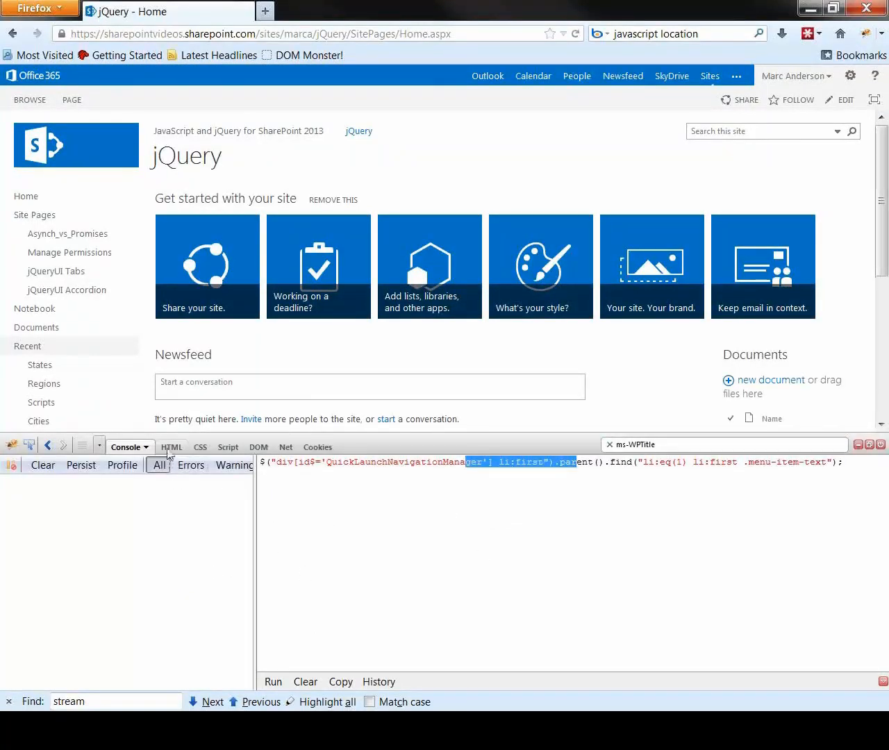
# - Show the Share your site tile's ul.ms-noList markup with its corev15 styles in the HTML view
pyautogui.click(173, 447)
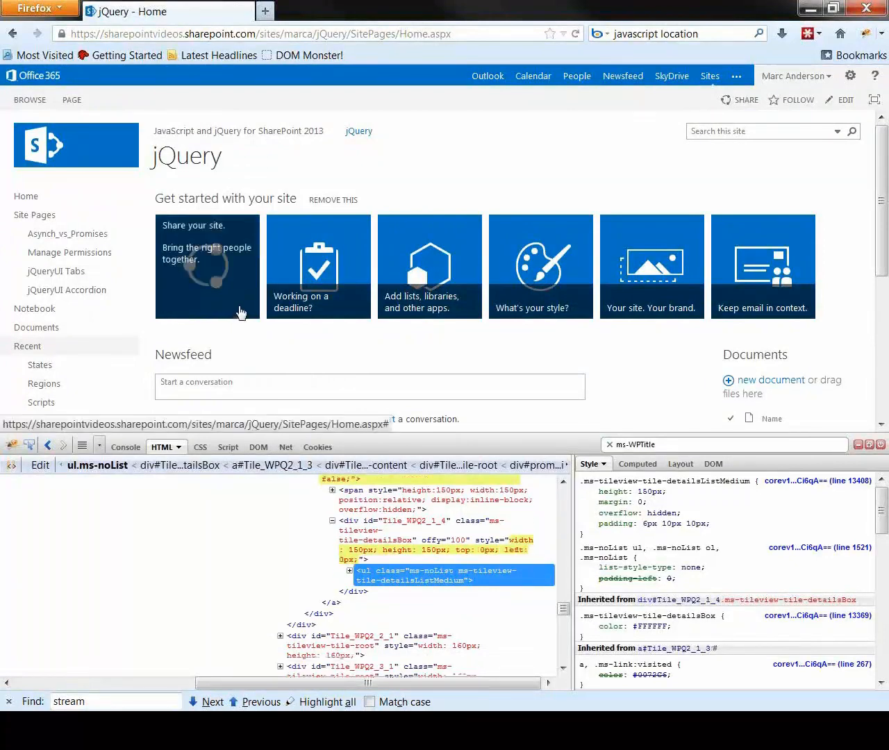
pyautogui.moveTo(230, 289)
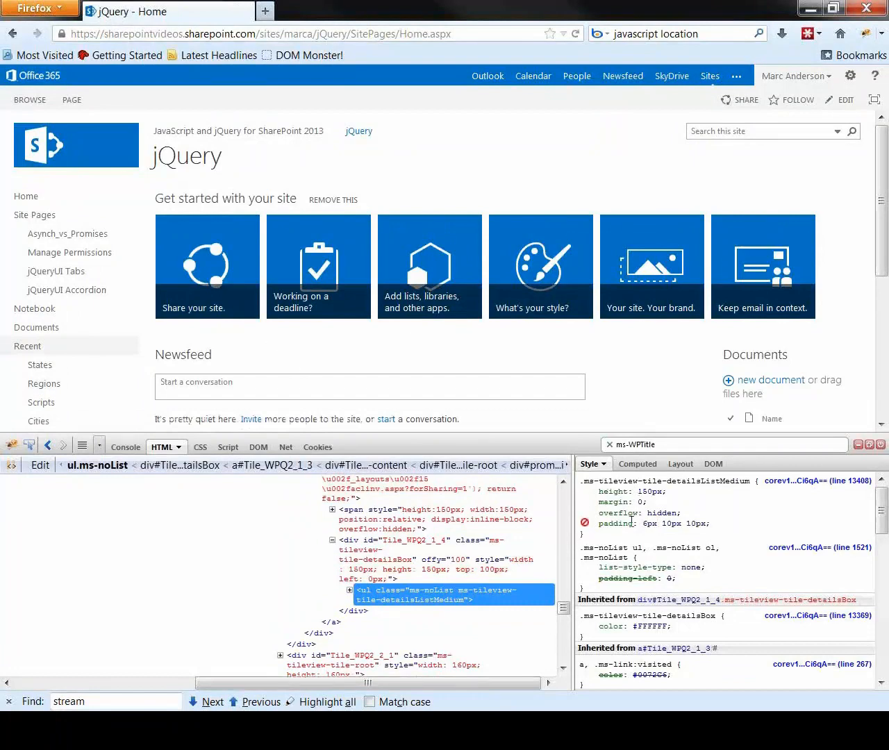
# - Show the Home.aspx script source with the watch expression giving outerWidth 1298
pyautogui.click(217, 447)
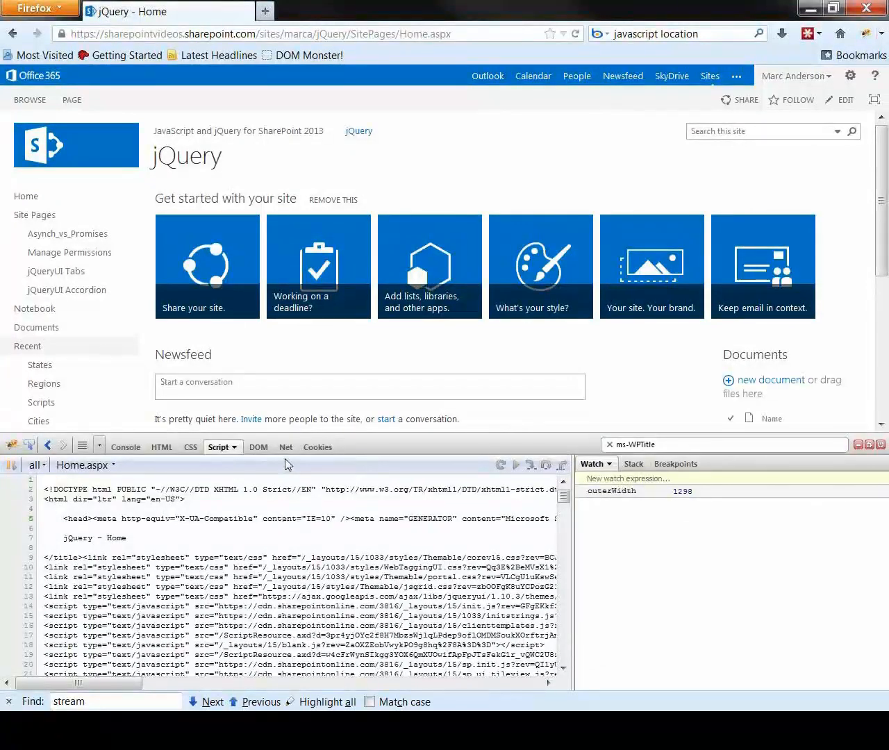
# - List the page's network requests filtered to JavaScript files with status, size and timings
pyautogui.click(278, 447)
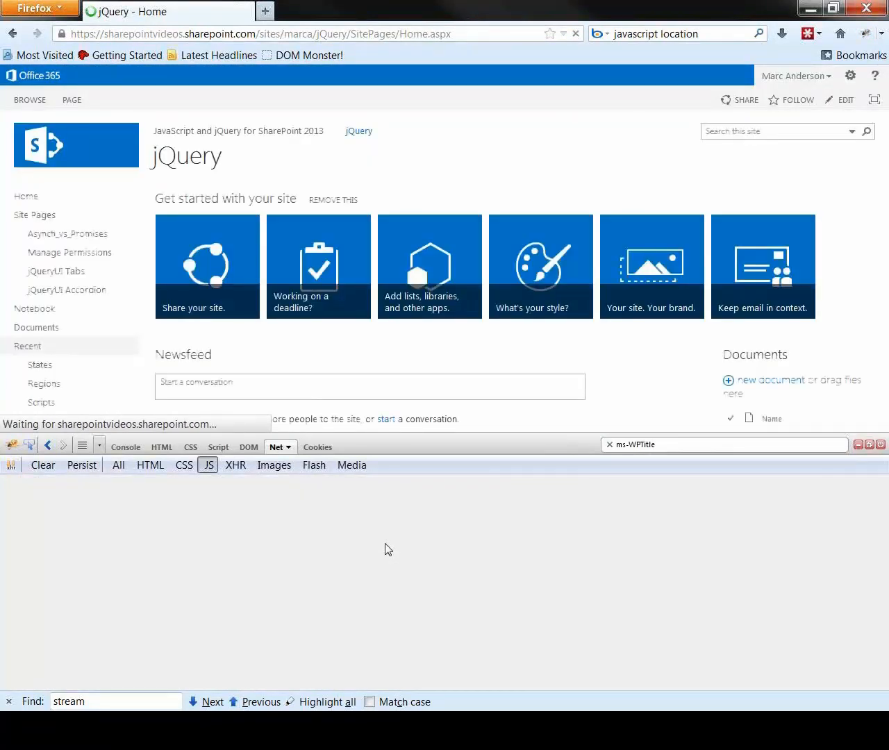
pyautogui.click(208, 464)
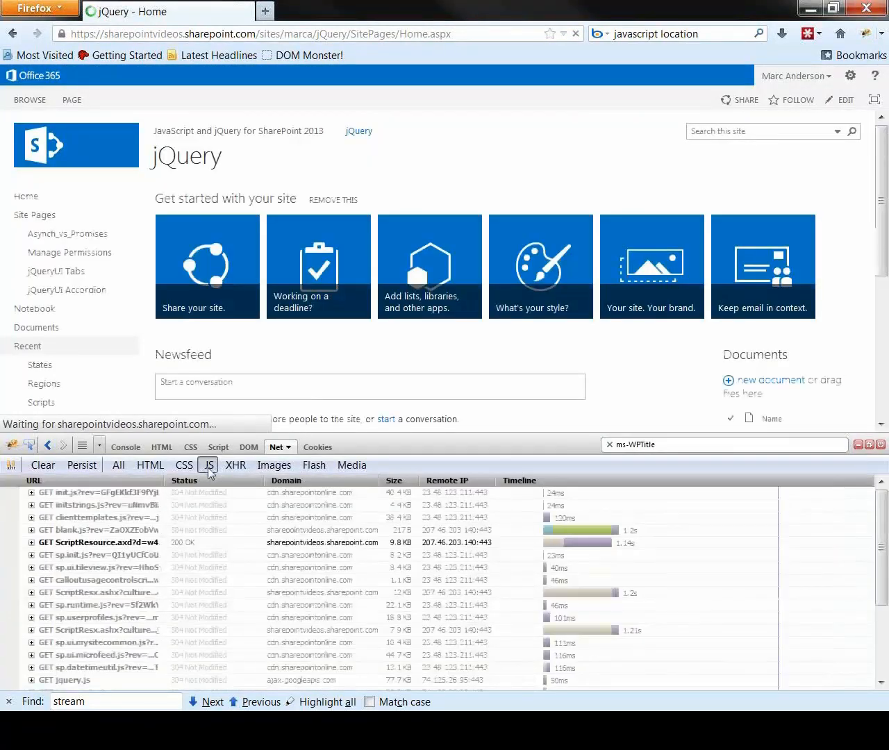